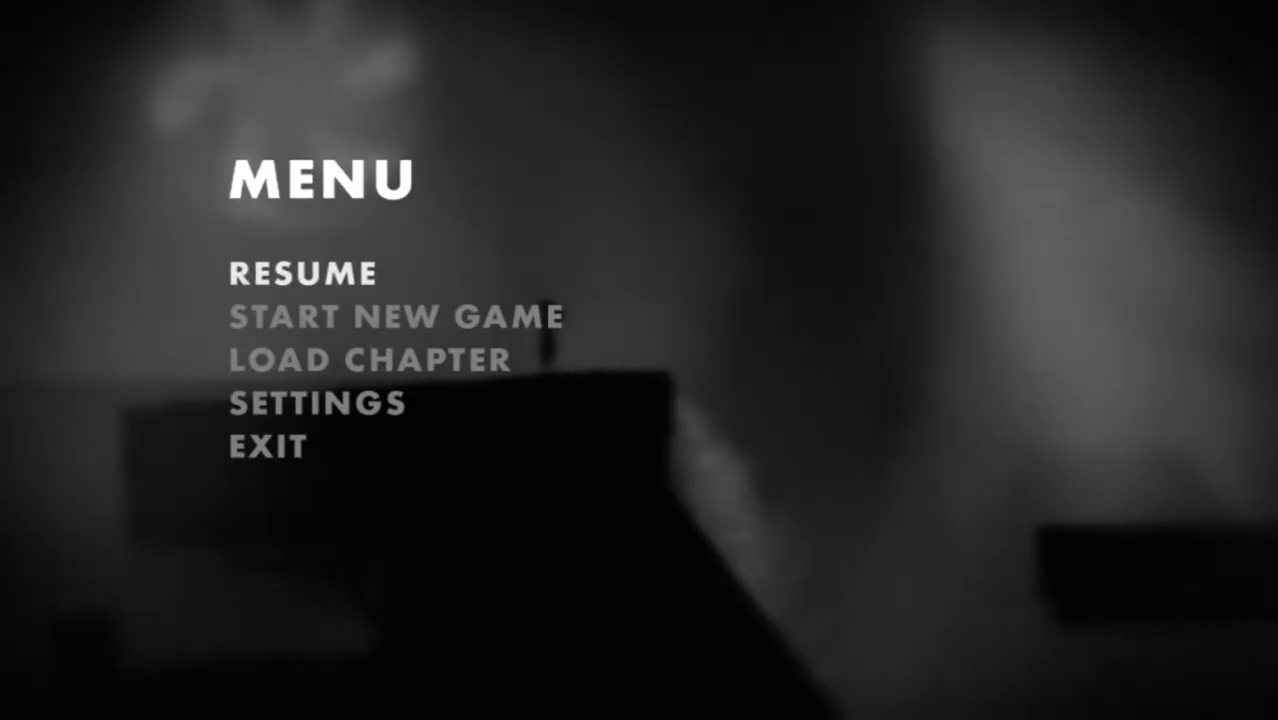
{"action": "left_click", "coordinate": [304, 272]}
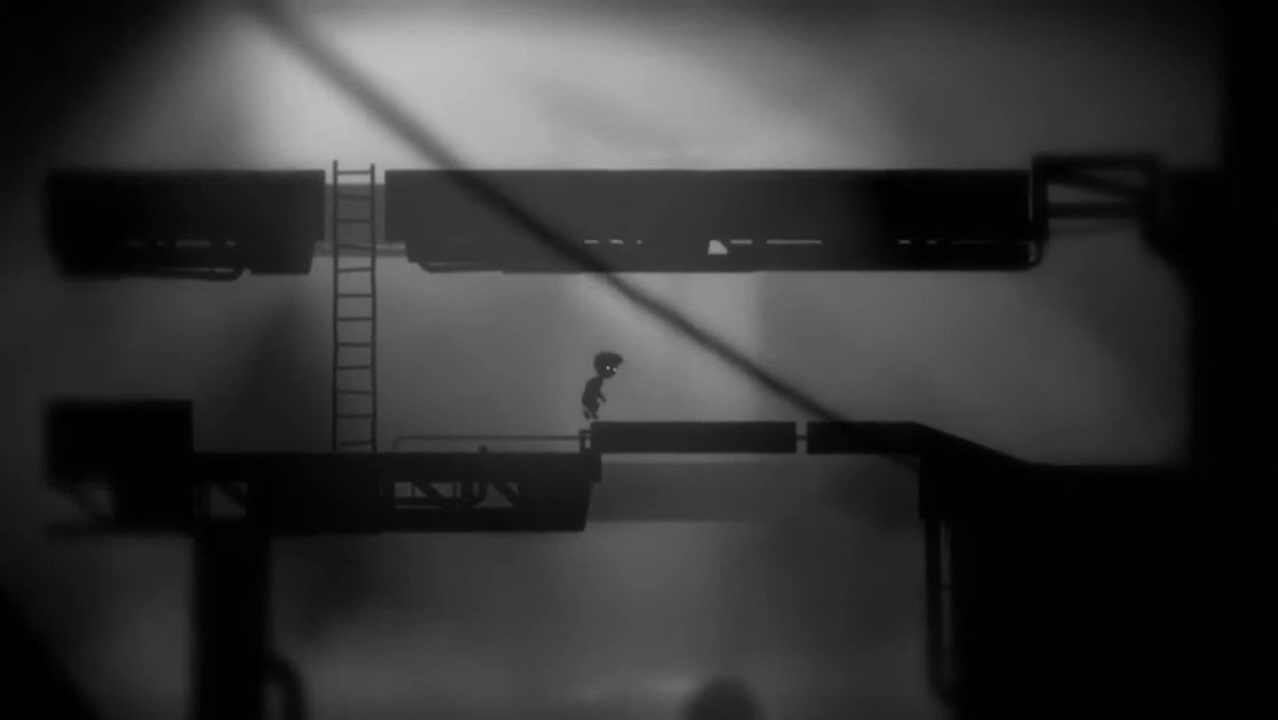
{"action": "key", "text": "Right"}
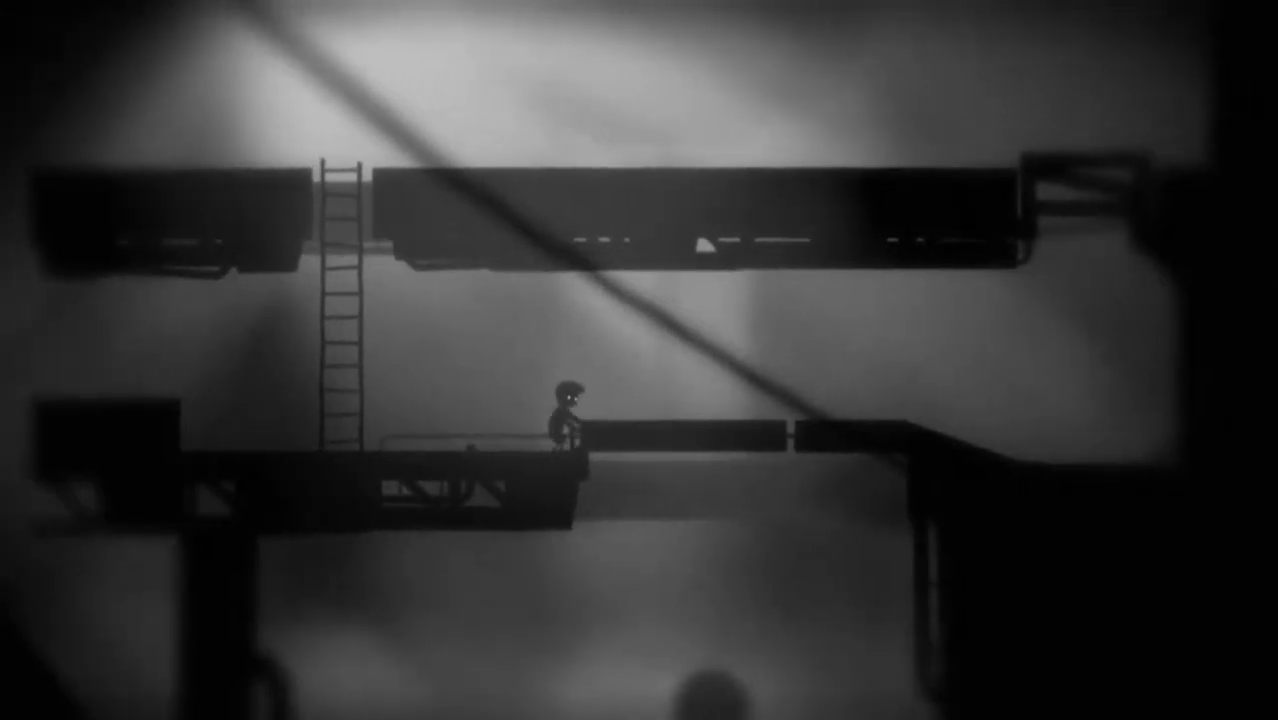
{"action": "key", "text": "Left"}
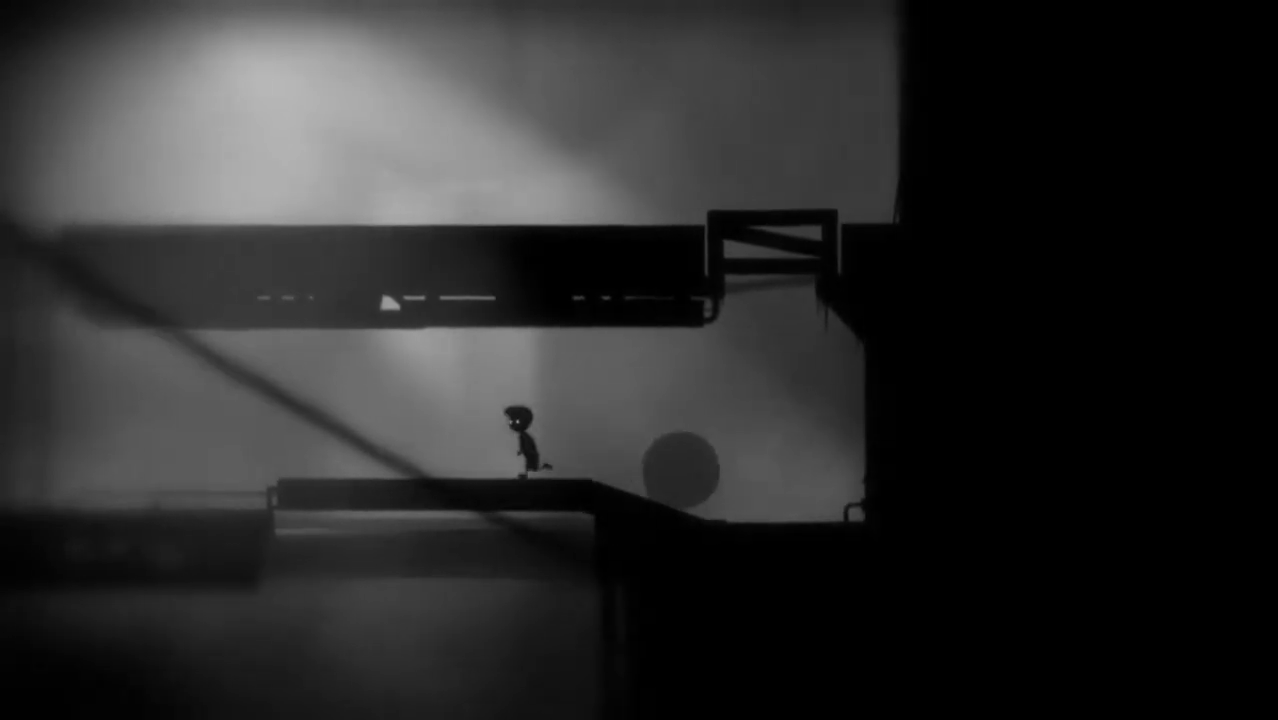
{"action": "key", "text": "Right"}
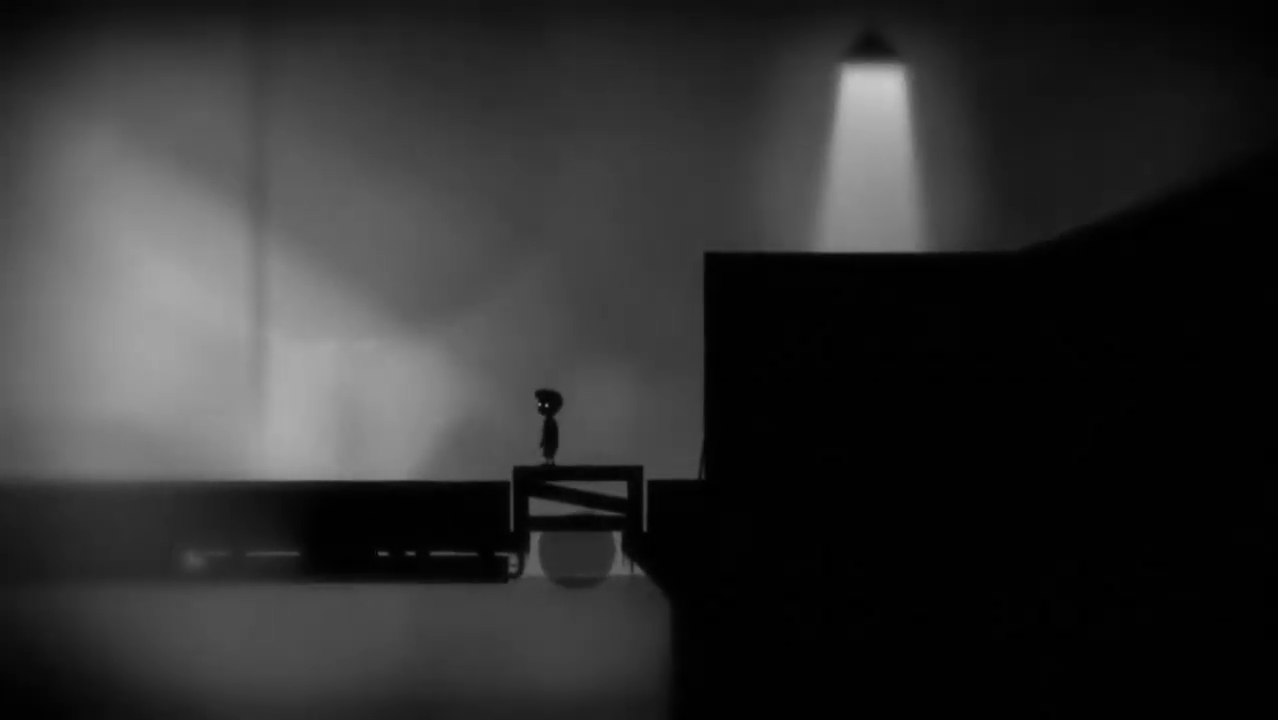
{"action": "key", "text": "Right"}
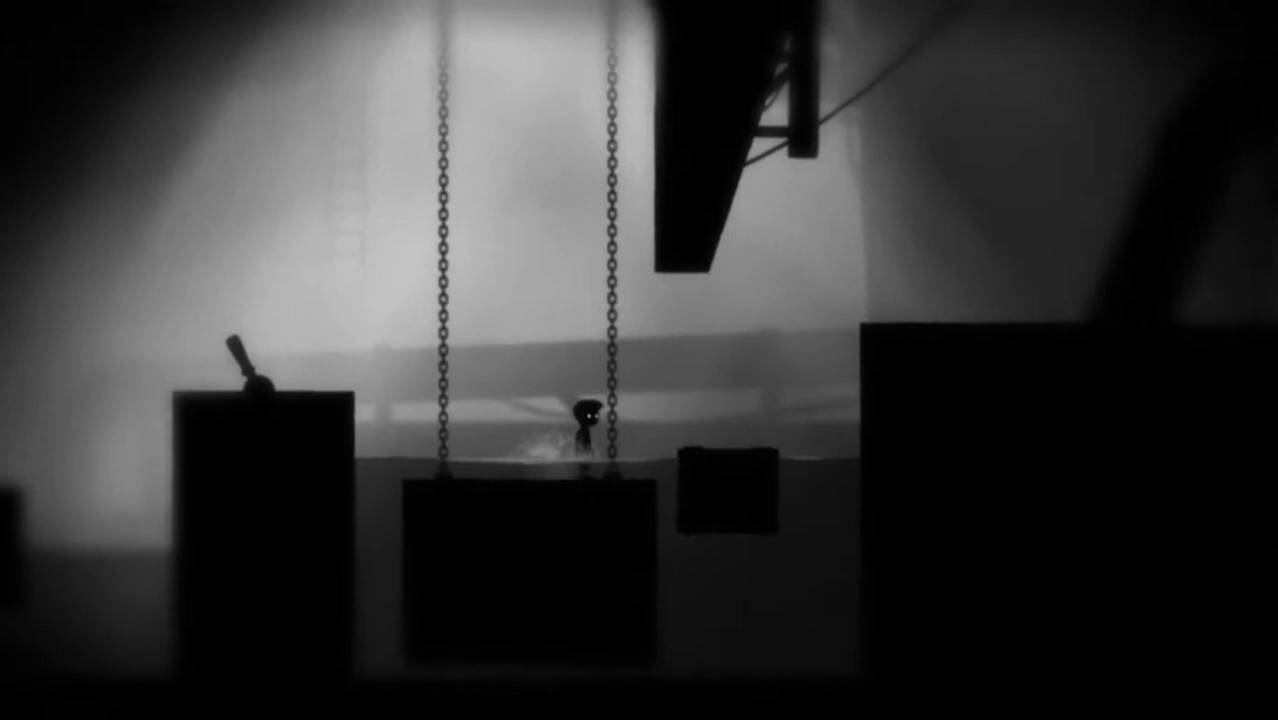
{"action": "key", "text": "Right"}
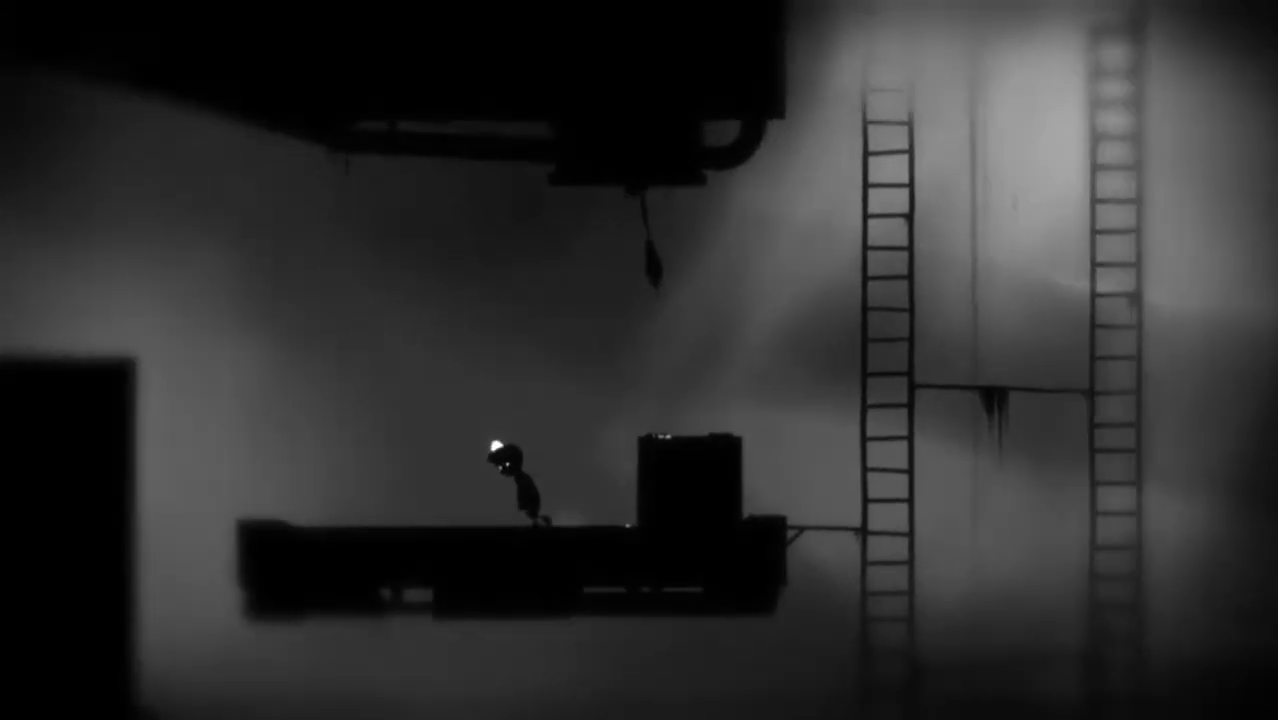
{"action": "key", "text": "Right"}
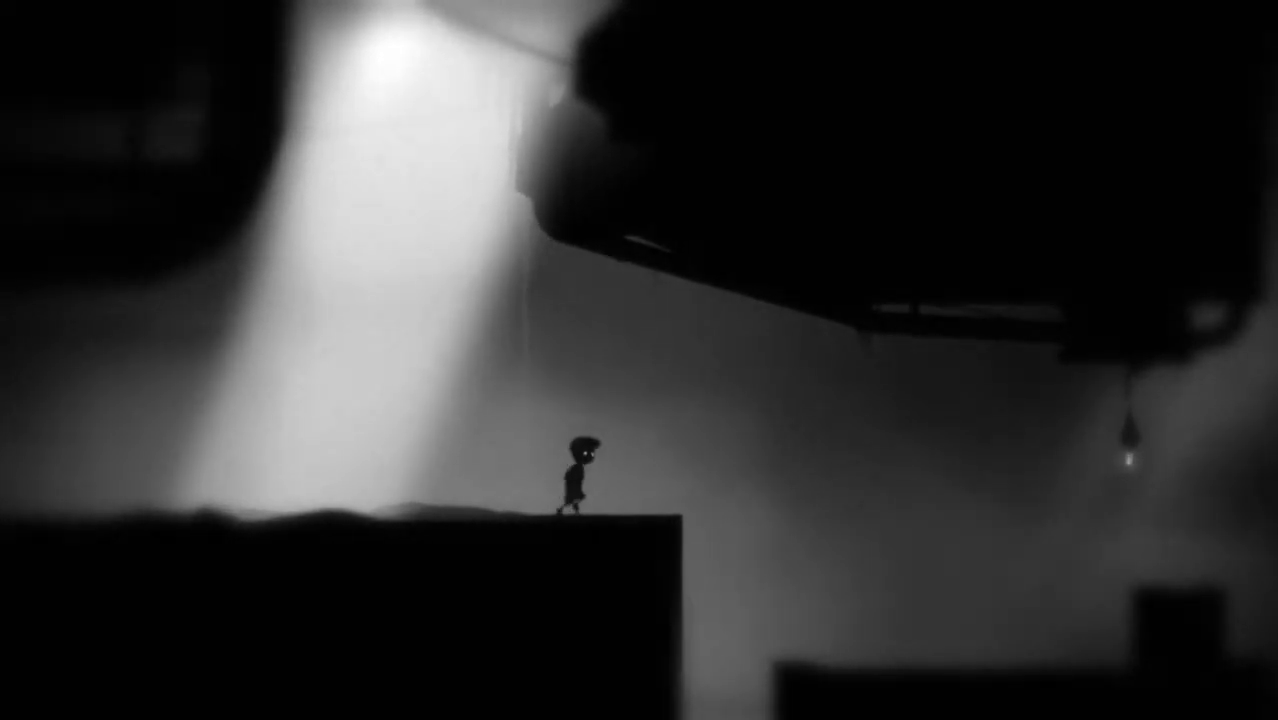
{"action": "key", "text": "space"}
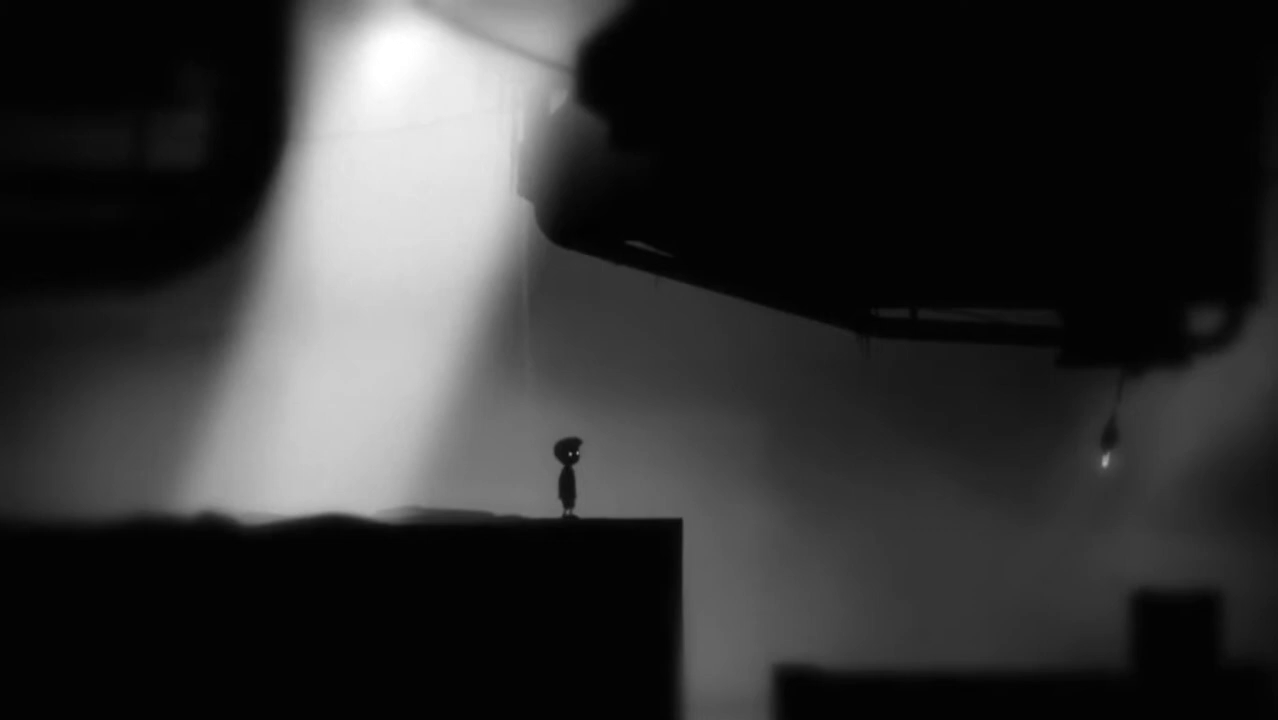
{"action": "key", "text": "Right"}
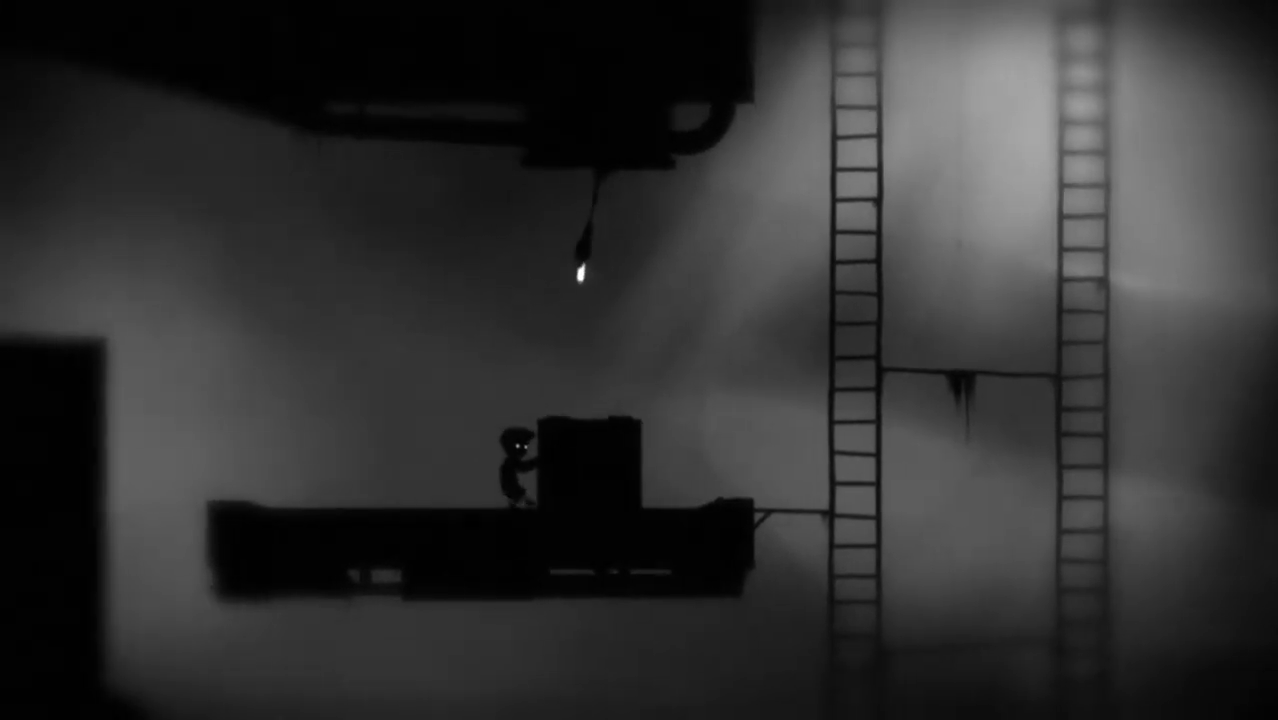
{"action": "key", "text": "Right"}
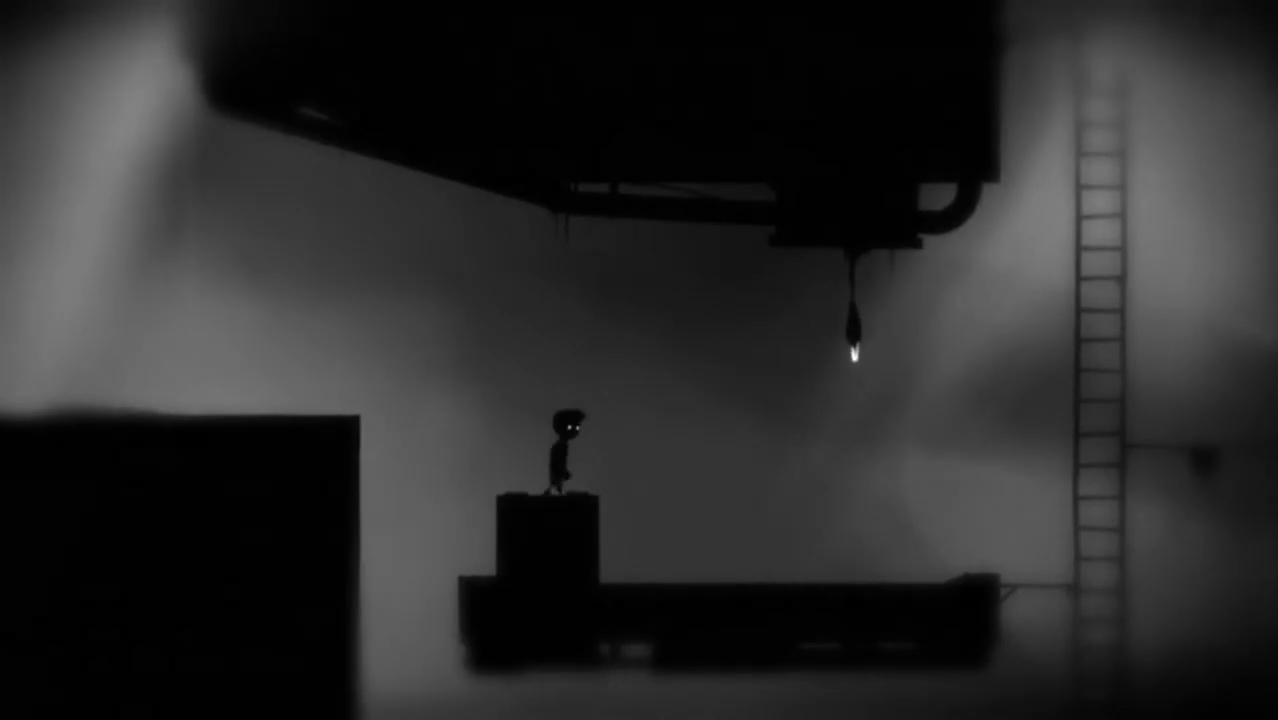
{"action": "key", "text": "Right"}
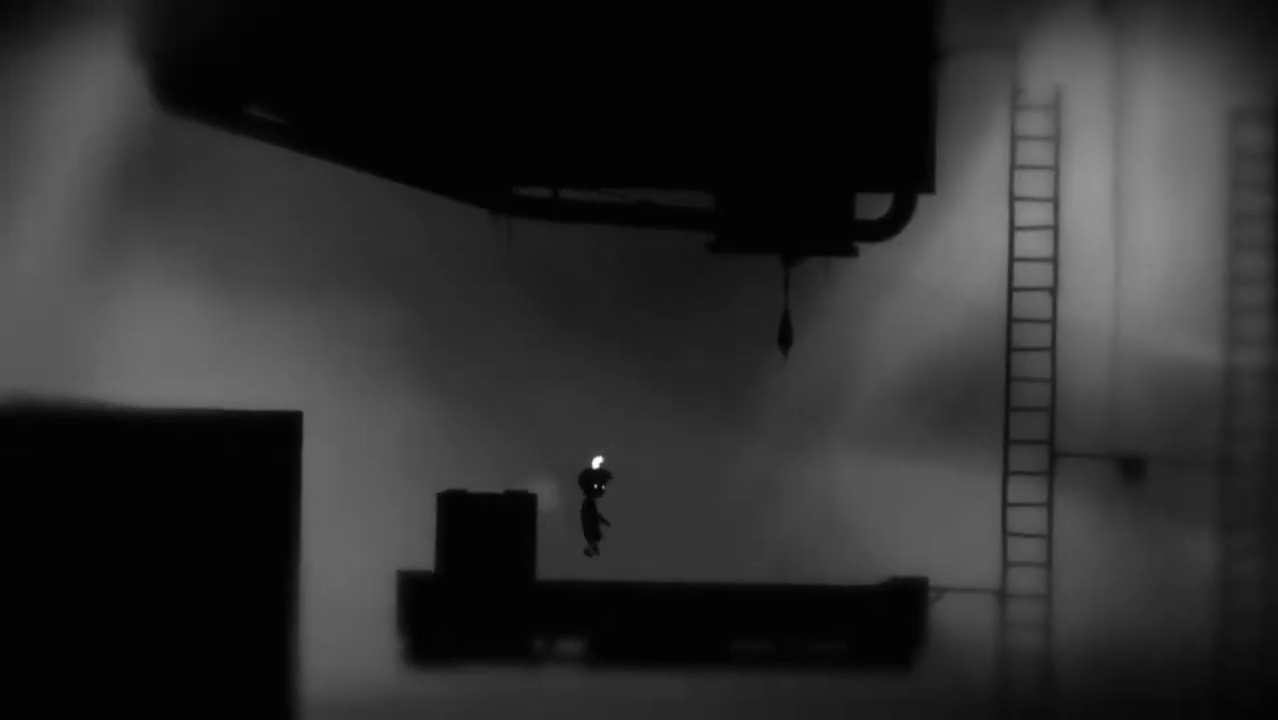
{"action": "key", "text": "Right"}
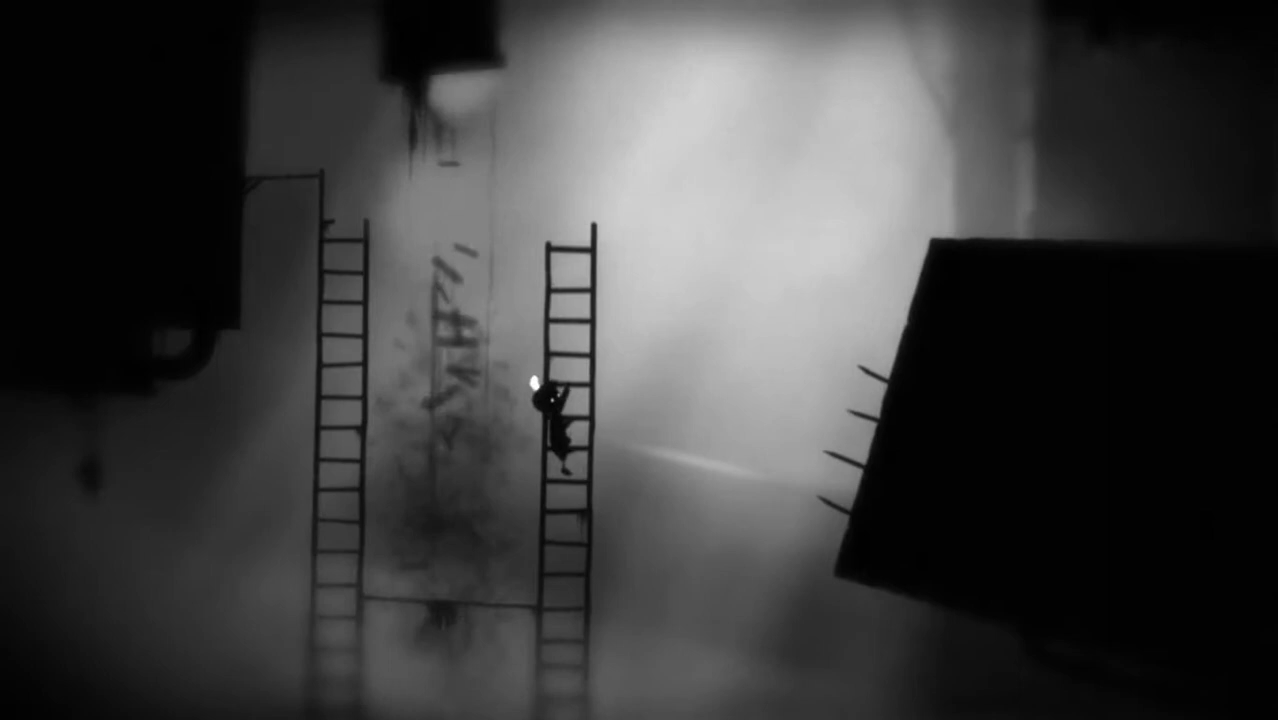
{"action": "key", "text": "up"}
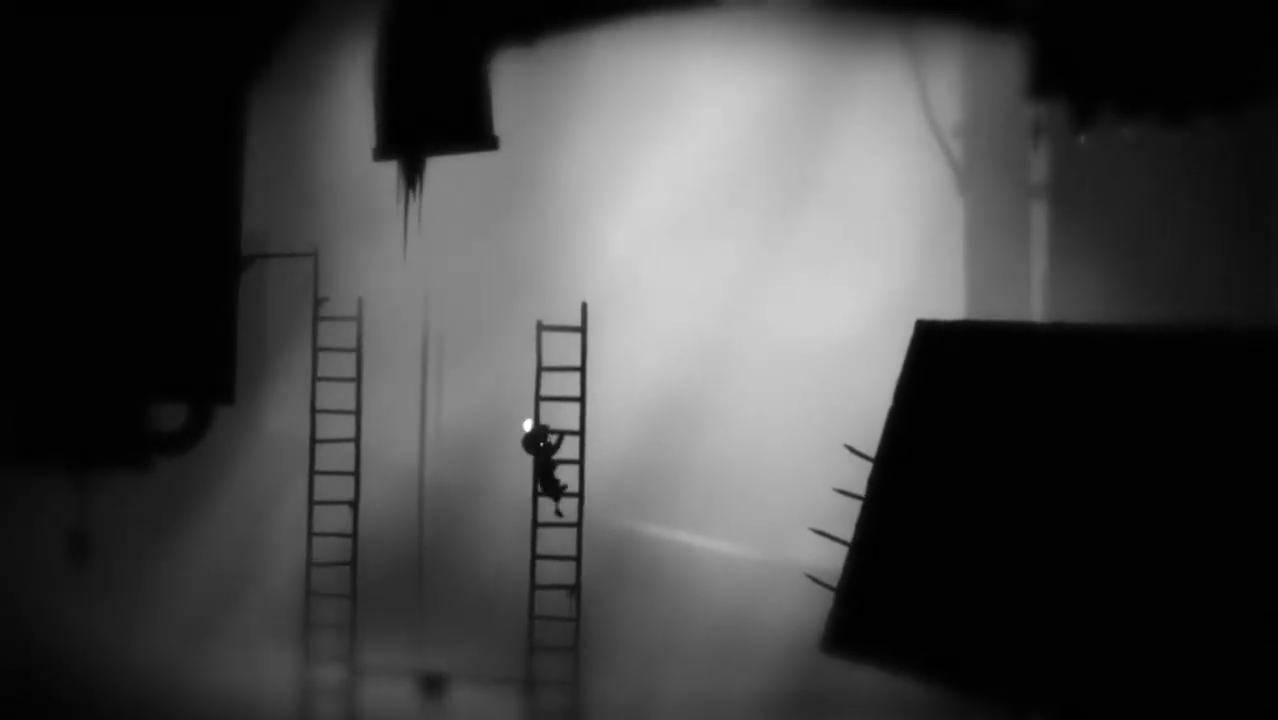
{"action": "key", "text": "up"}
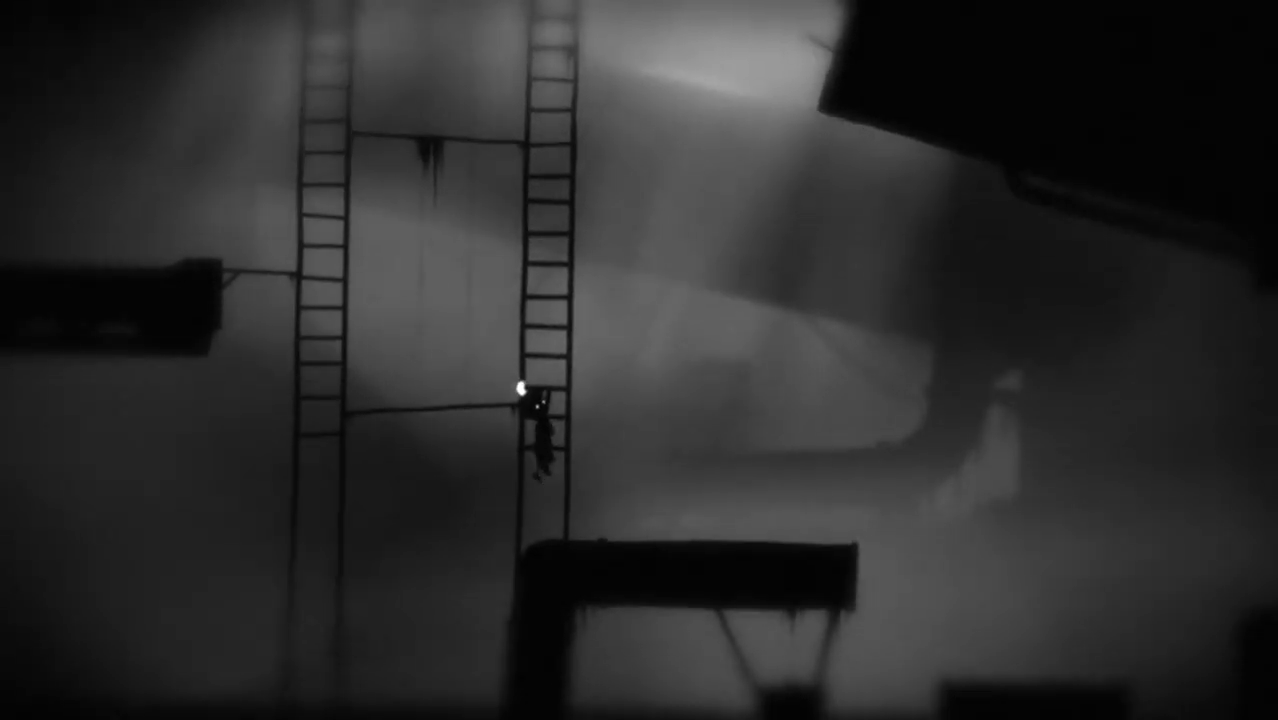
{"action": "key", "text": "Up"}
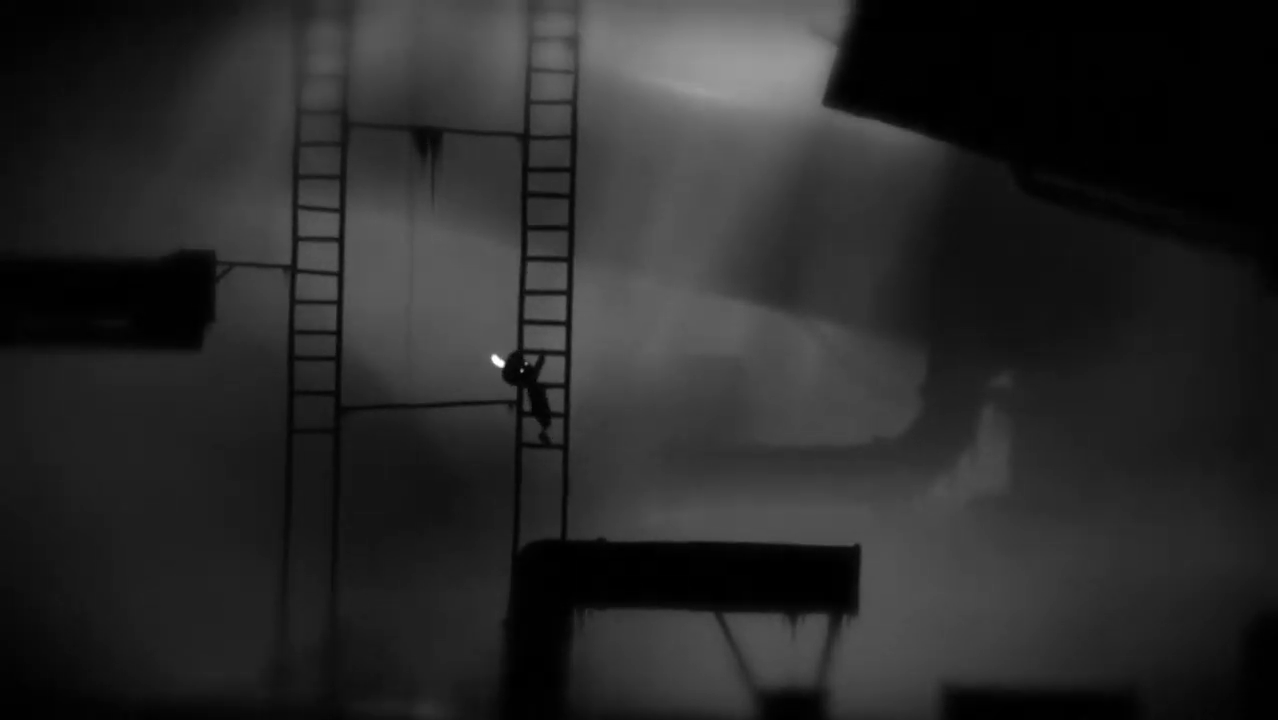
{"action": "key", "text": "Up"}
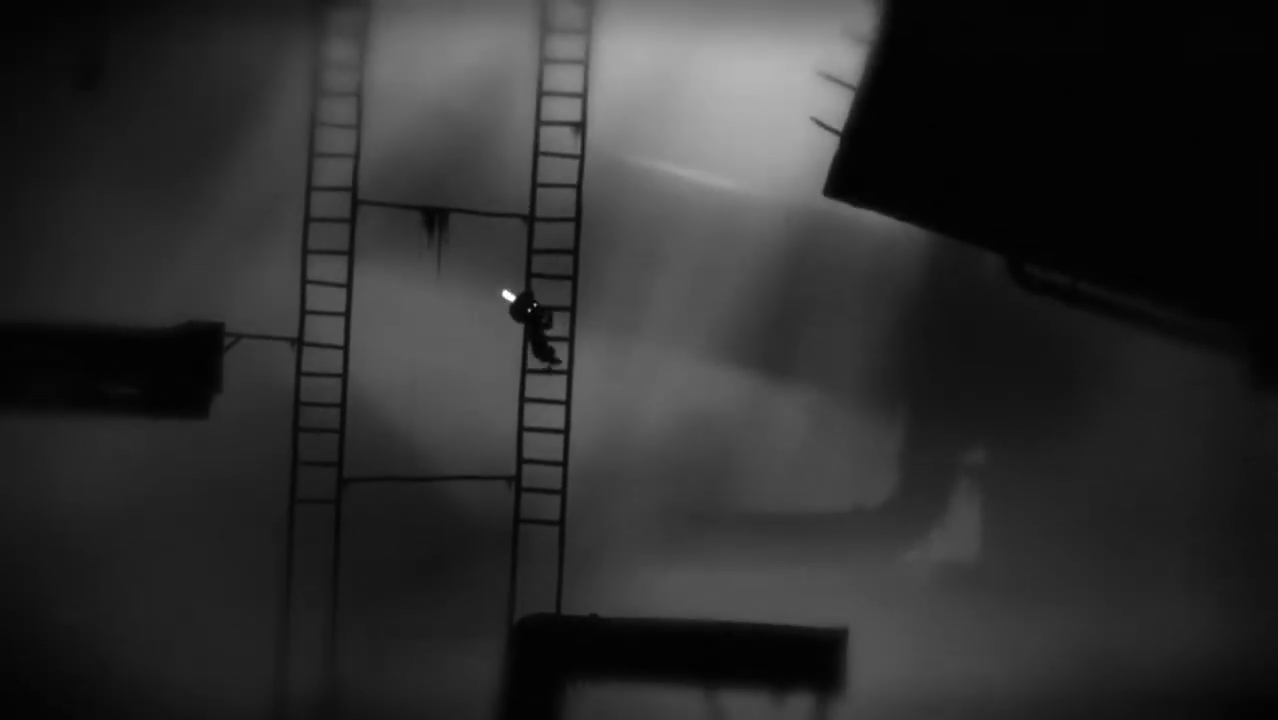
{"action": "key", "text": "Up"}
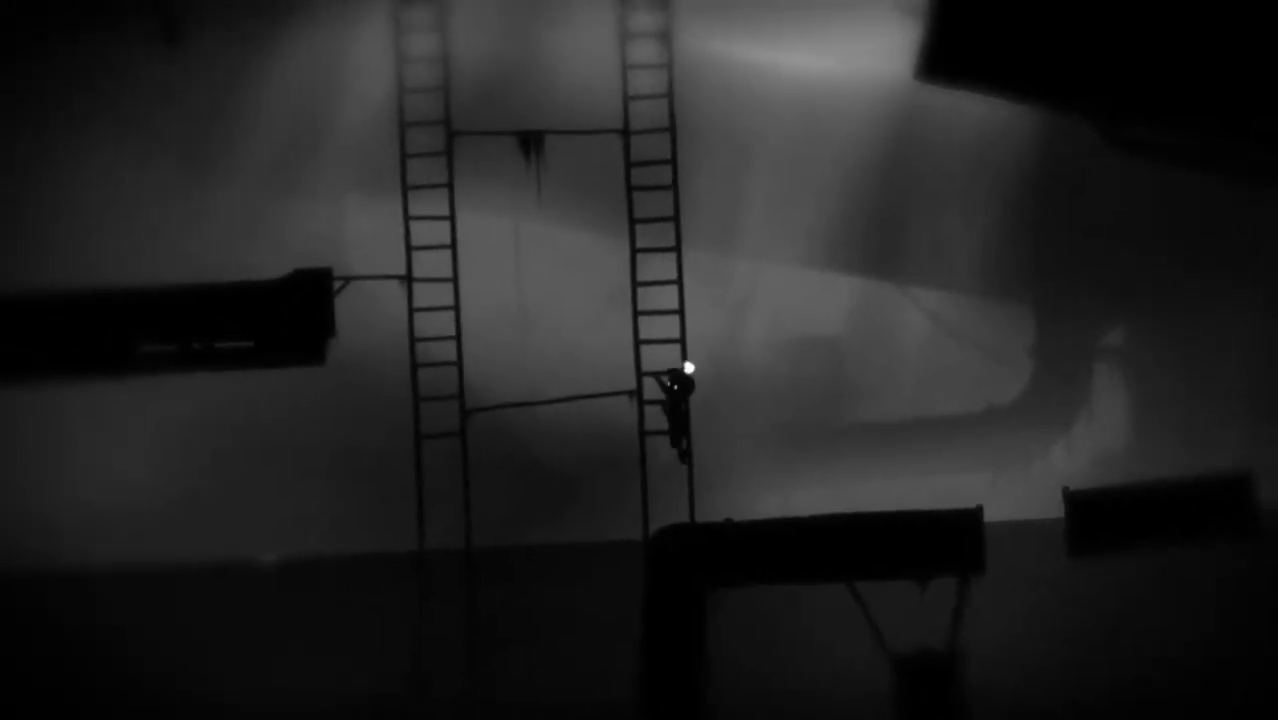
{"action": "key", "text": "Up"}
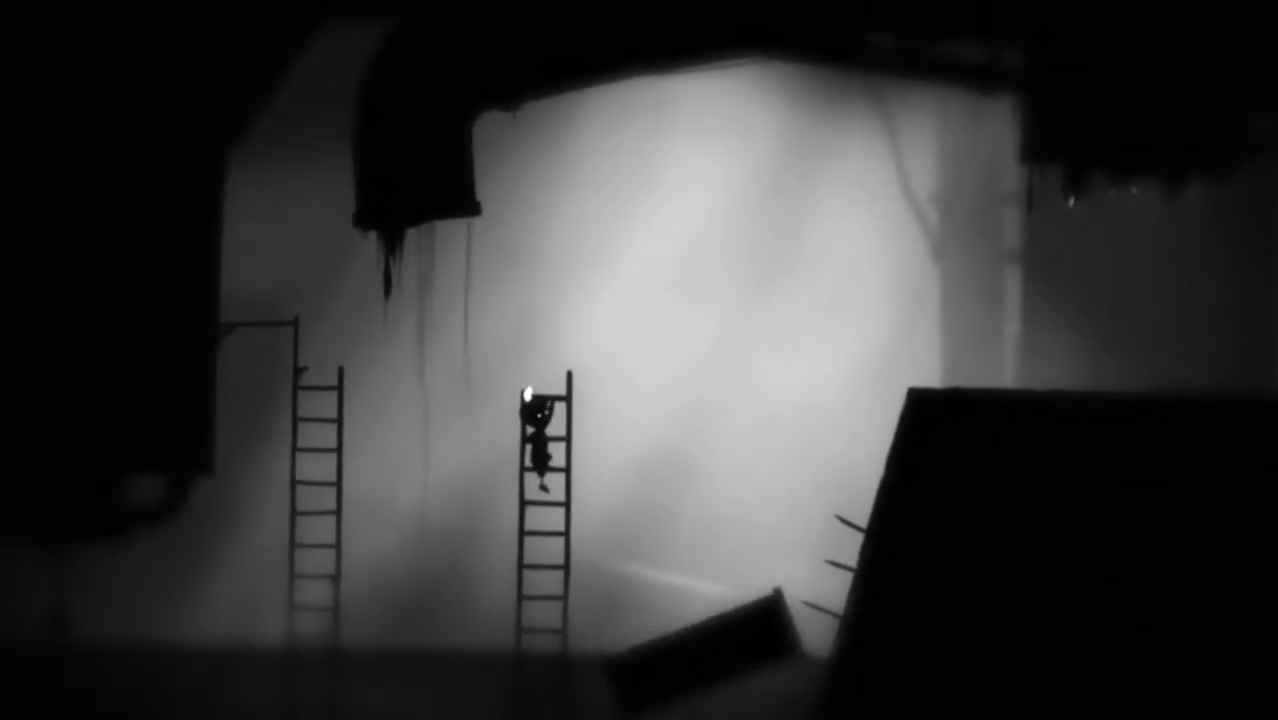
{"action": "key", "text": "Right"}
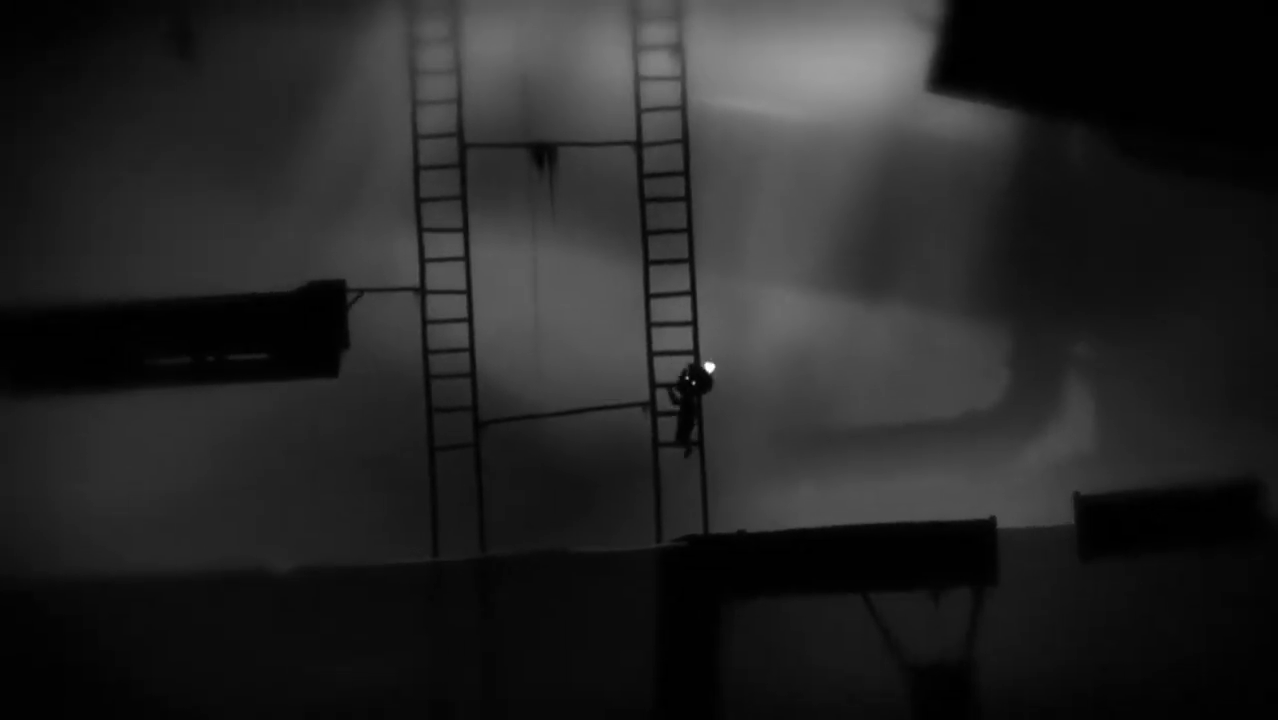
{"action": "key", "text": "Up"}
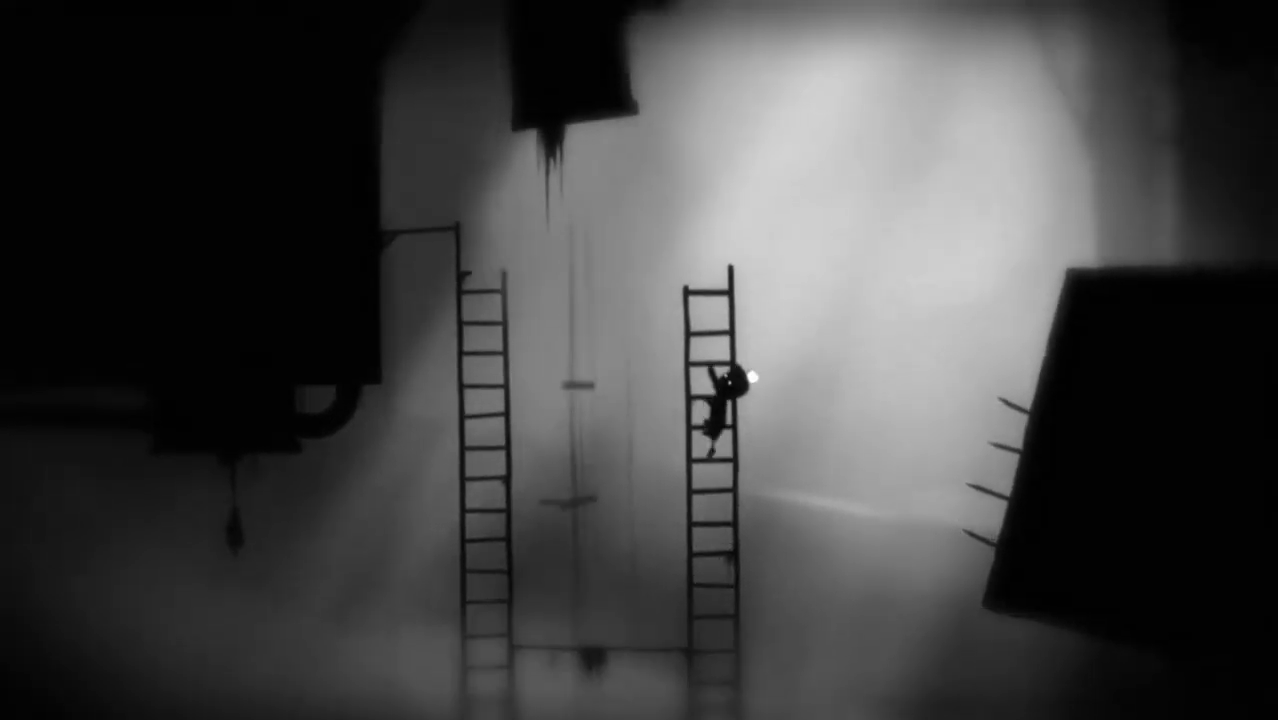
{"action": "key", "text": "up"}
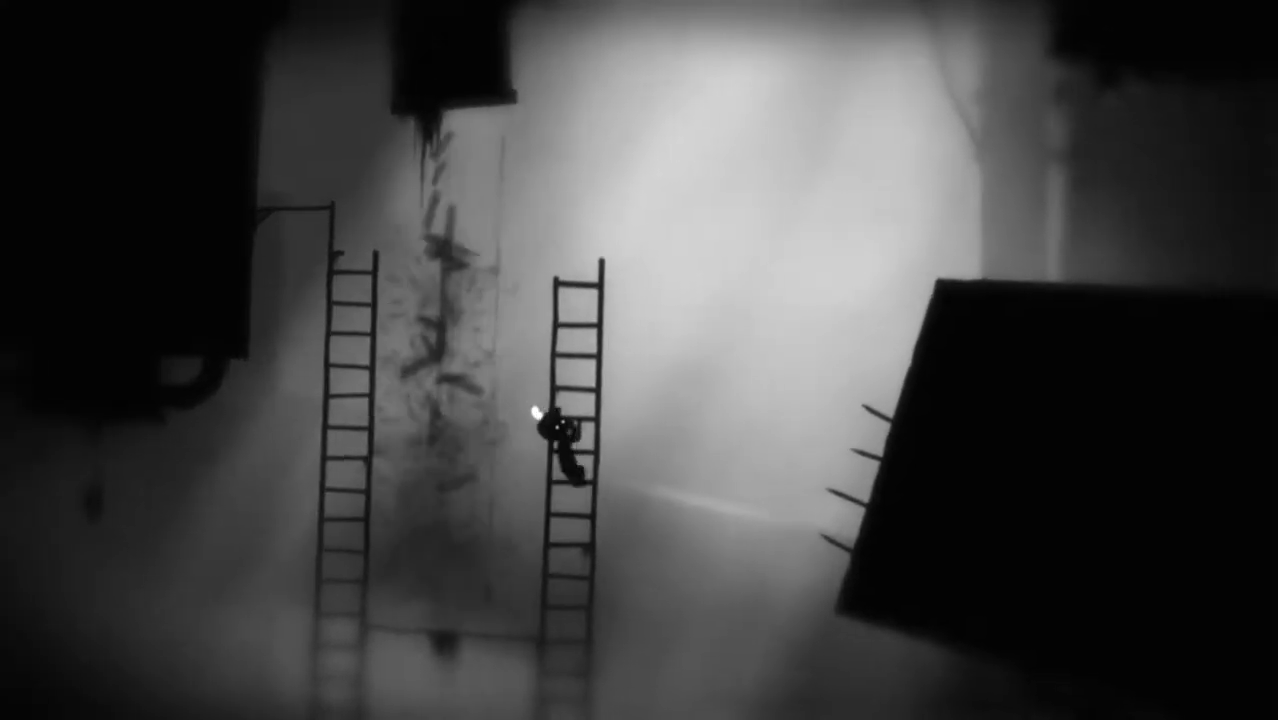
{"action": "key", "text": "up"}
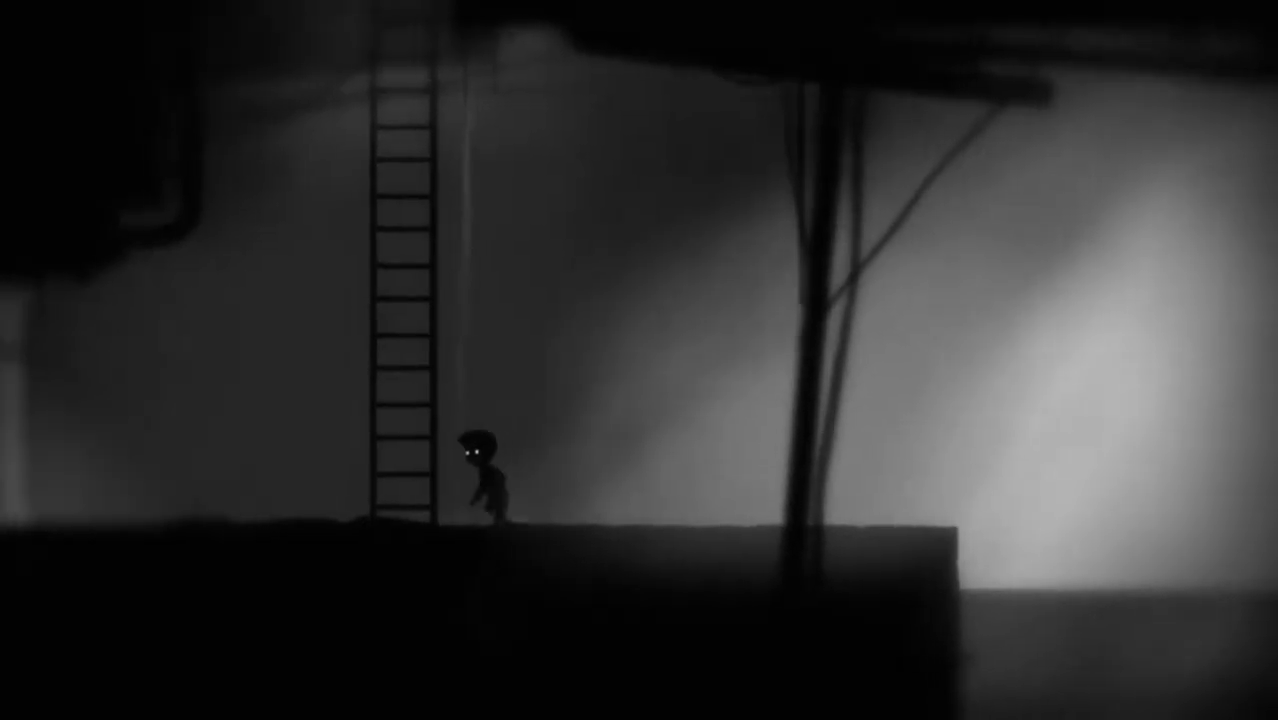
{"action": "key", "text": "Up"}
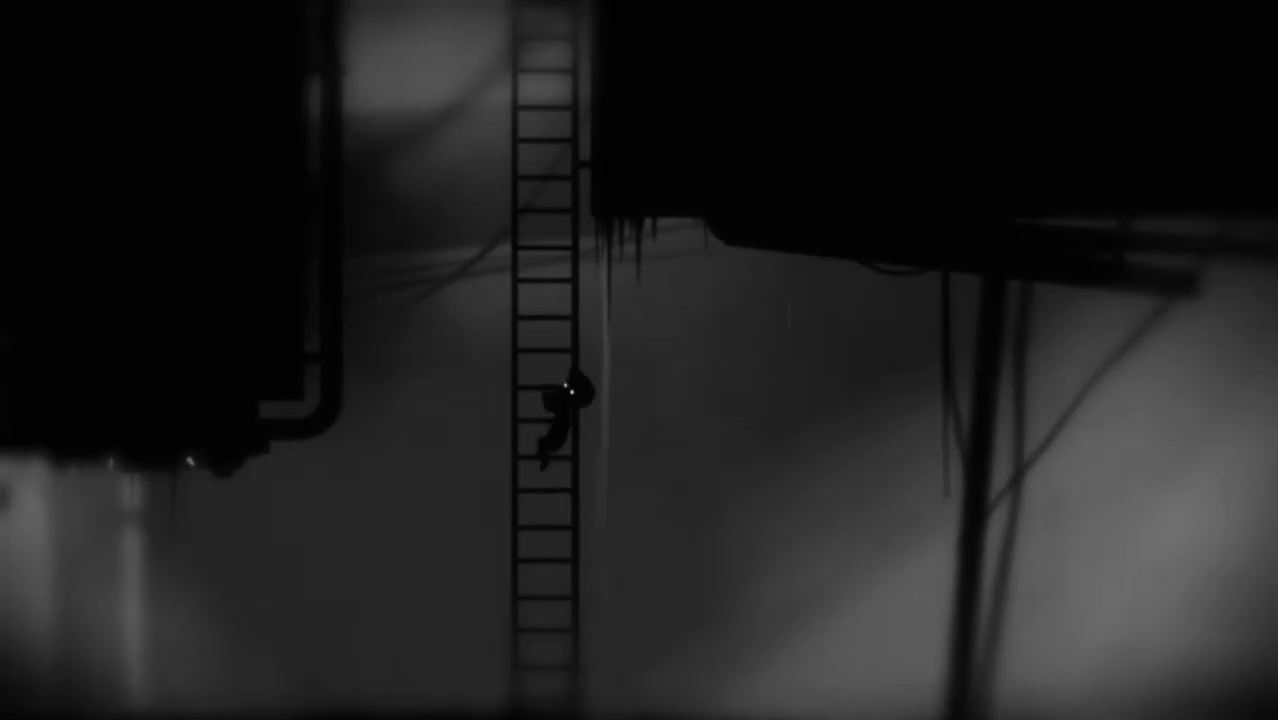
{"action": "key", "text": "Up"}
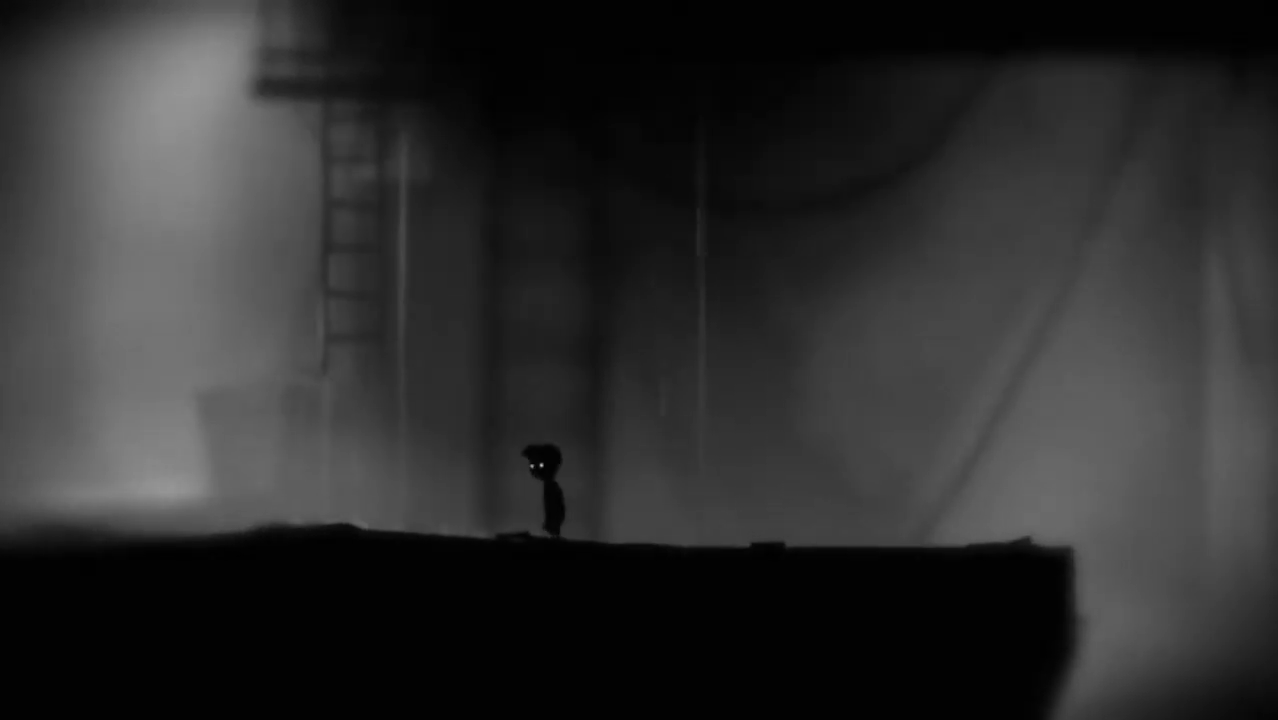
{"action": "key", "text": "Right"}
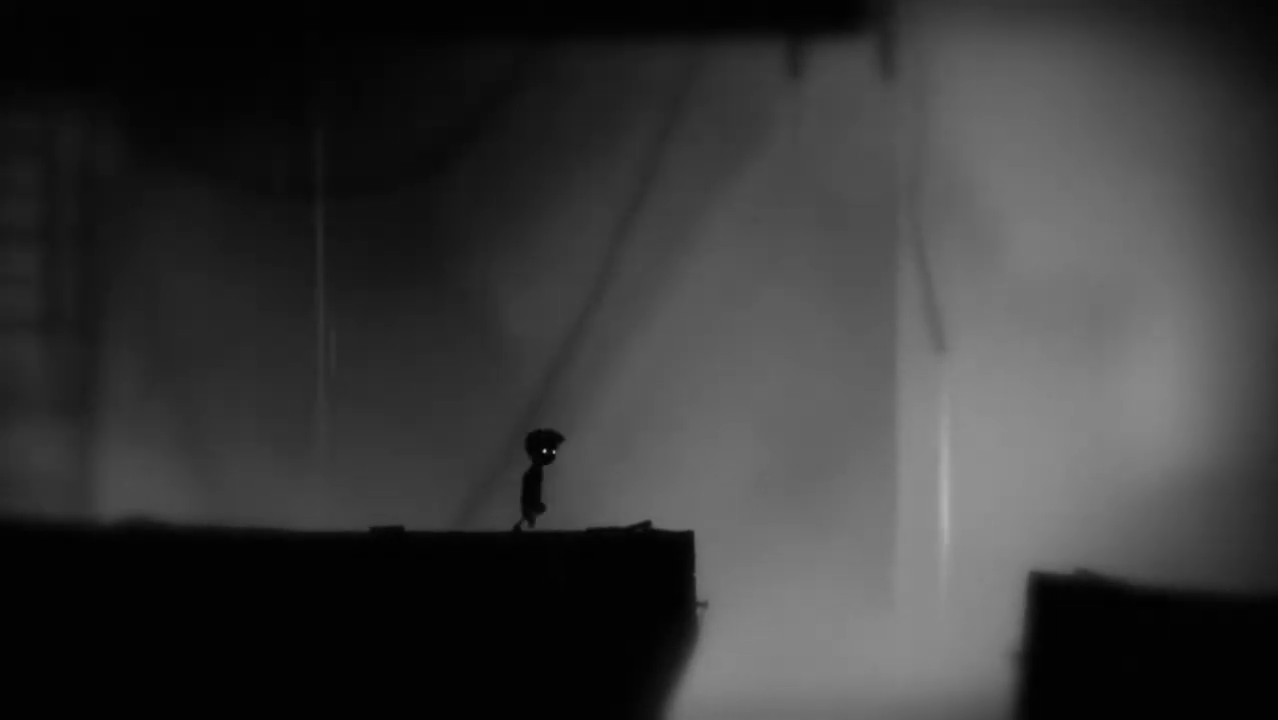
{"action": "key", "text": "space"}
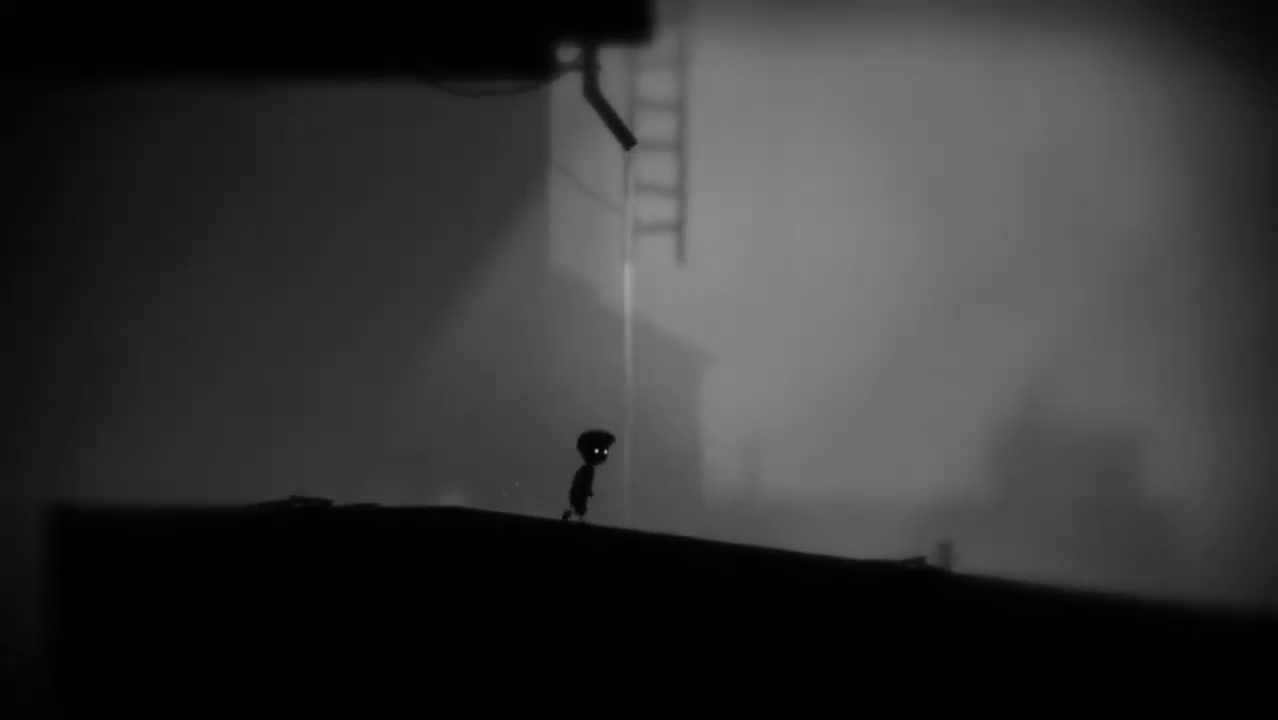
{"action": "key", "text": "right"}
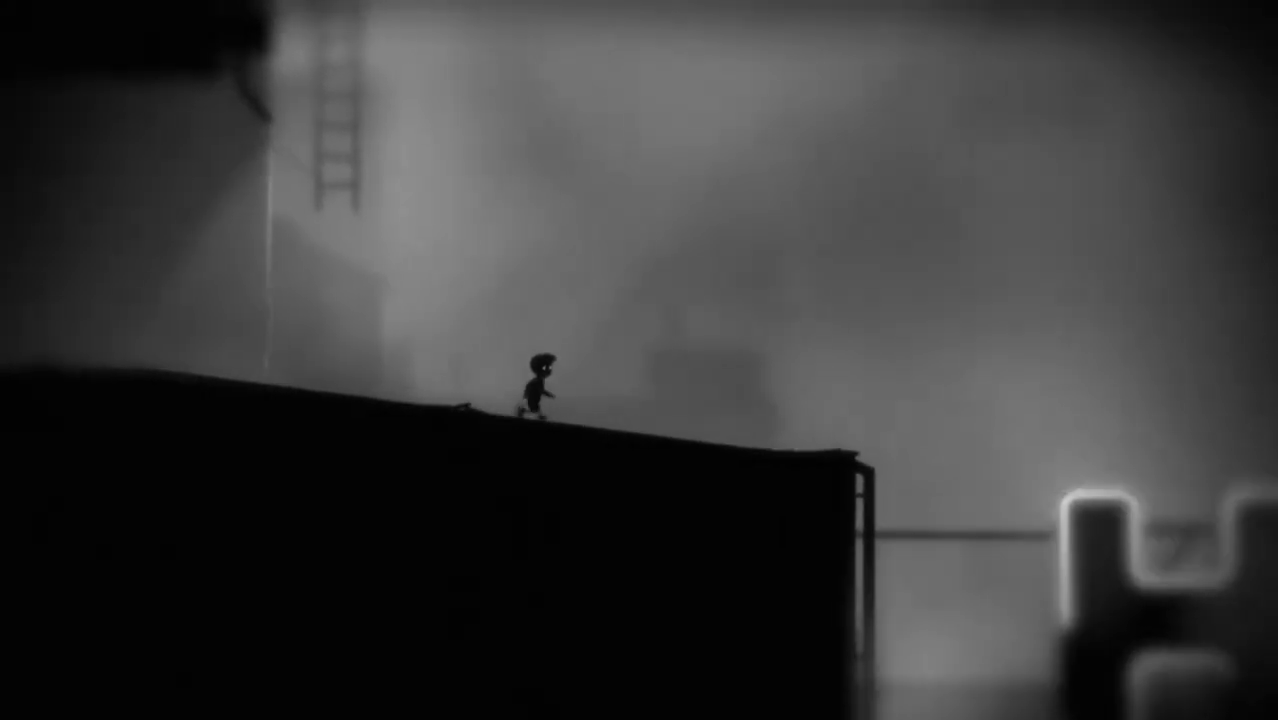